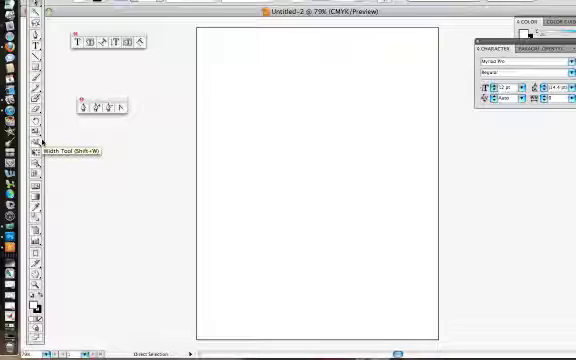
pyautogui.moveTo(352, 116)
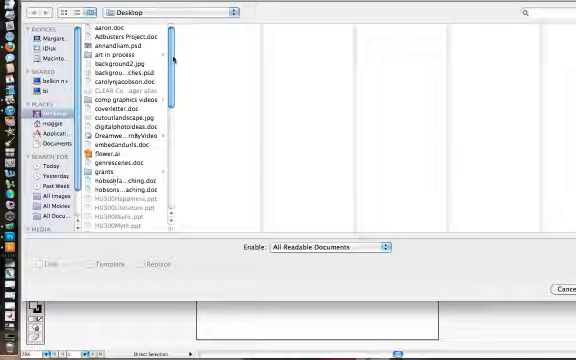
# Place the pear photo from the Desktop list into the blank document.
pyautogui.scroll(-3)
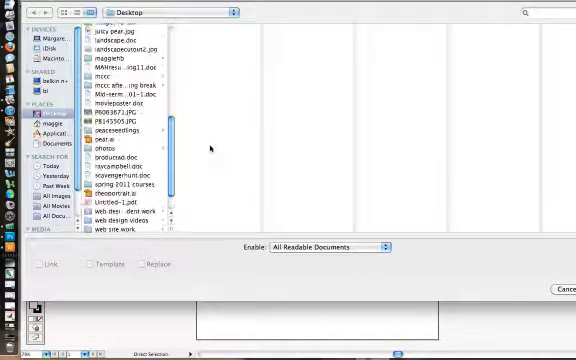
pyautogui.scroll(-3)
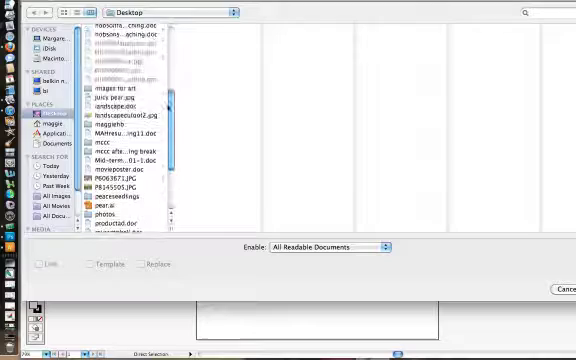
pyautogui.scroll(-3)
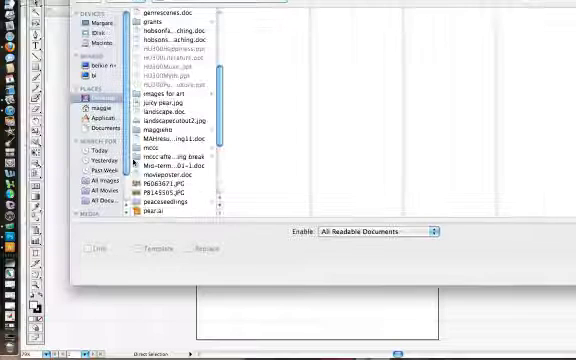
pyautogui.click(166, 100)
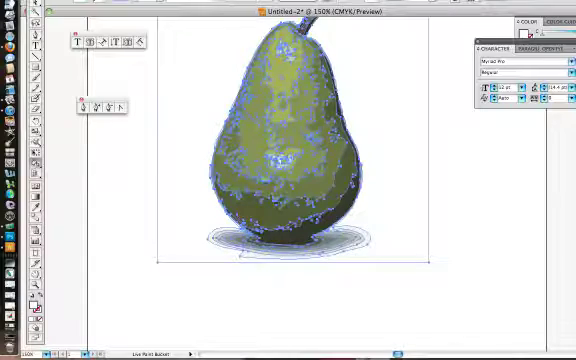
# Select the traced pear on the artboard and convert it to a Live Paint group.
pyautogui.click(290, 8)
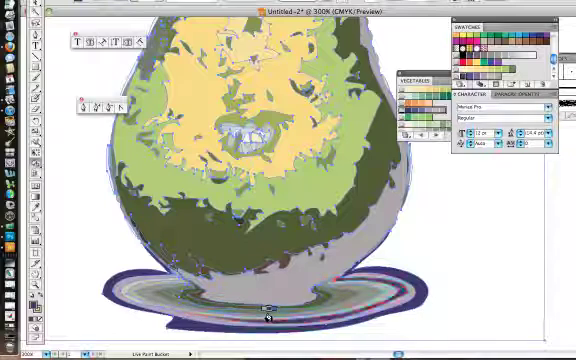
# Fill three pear patches along the edge and lower body with red and purple swatches.
pyautogui.click(258, 316)
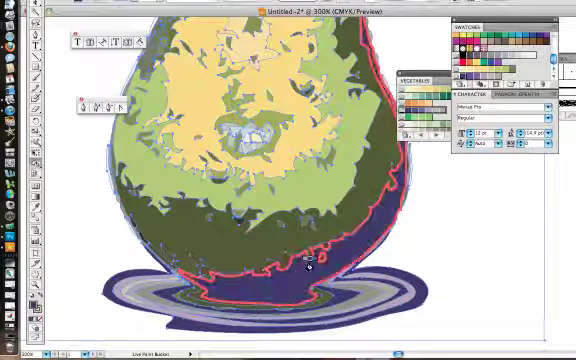
pyautogui.click(312, 264)
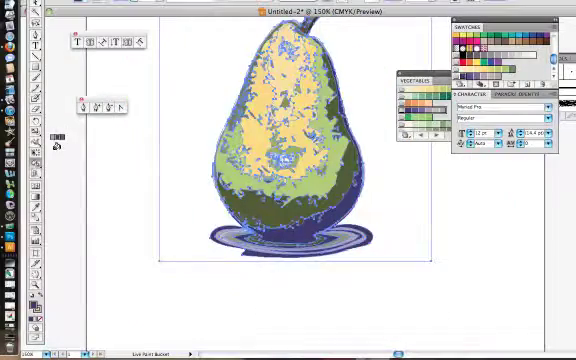
pyautogui.click(308, 212)
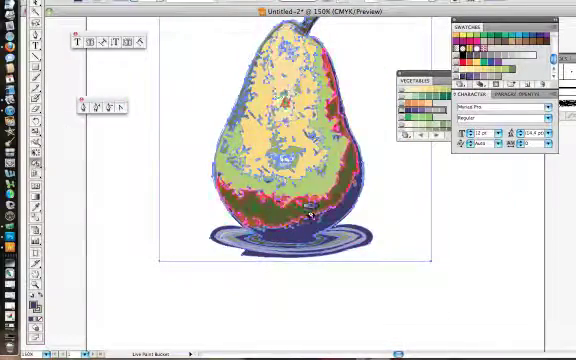